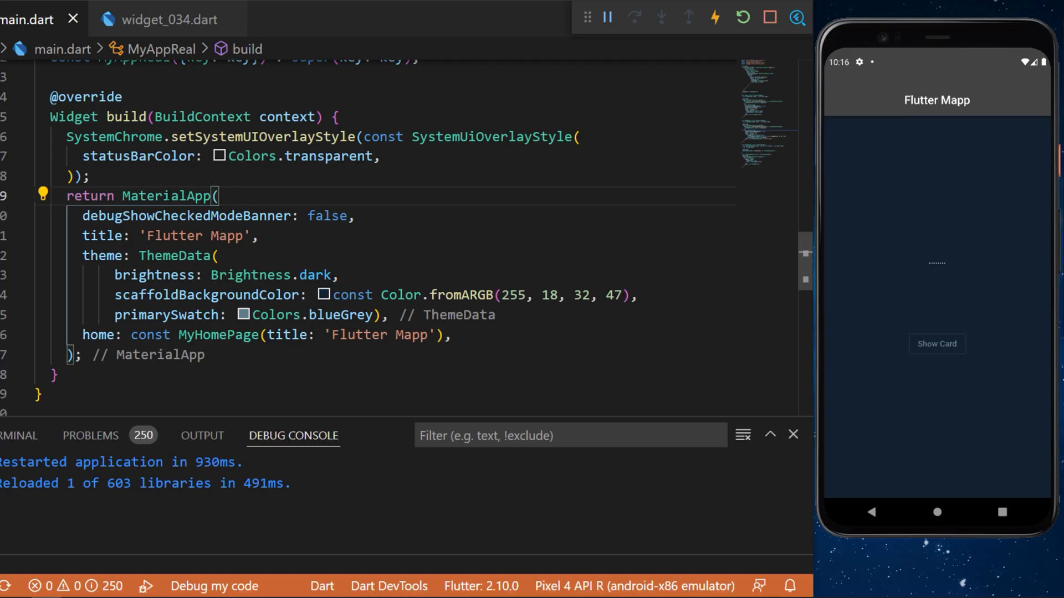
# Open widget_034.dart to show the Widget027 stateful widget and its state class.
pyautogui.doubleClick(166, 196)
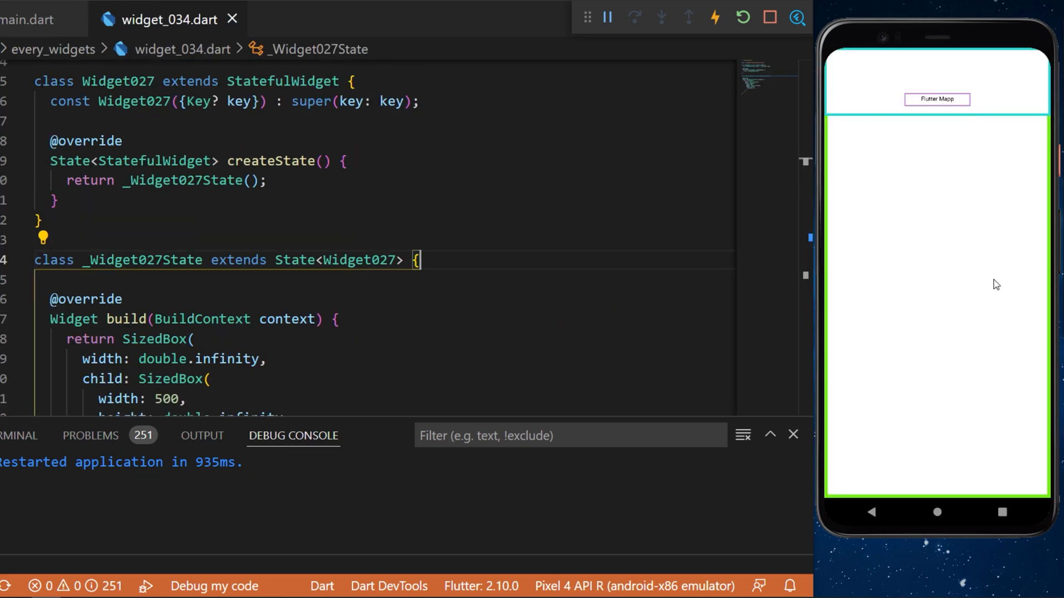
# Declare 'bool isShow = false;' and add an OutlinedButton labelled 'Click'.
pyautogui.write('bool isShow = false;')
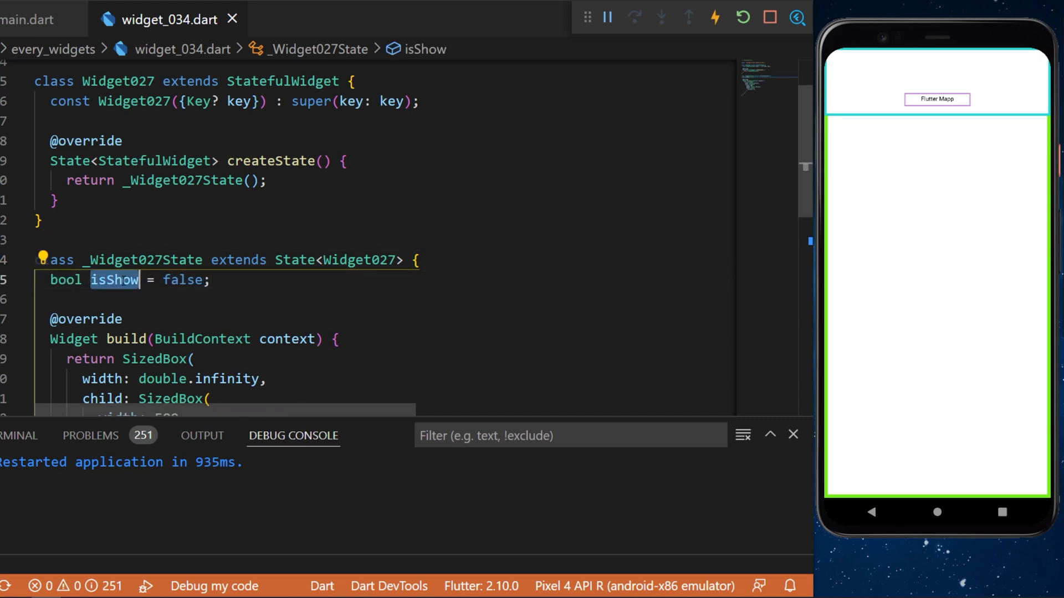
pyautogui.click(188, 280)
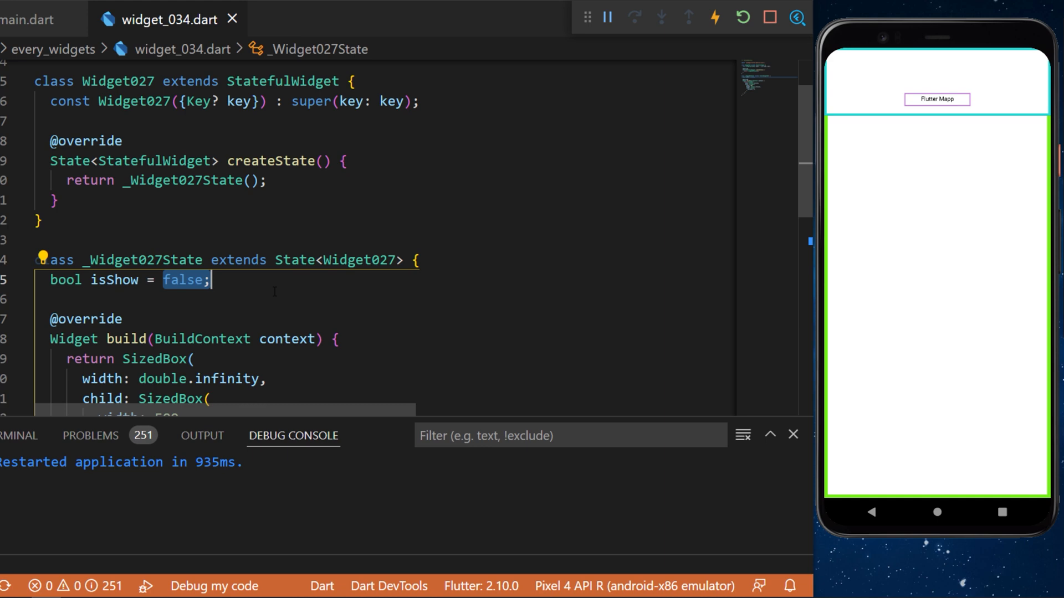
pyautogui.scroll(-3)
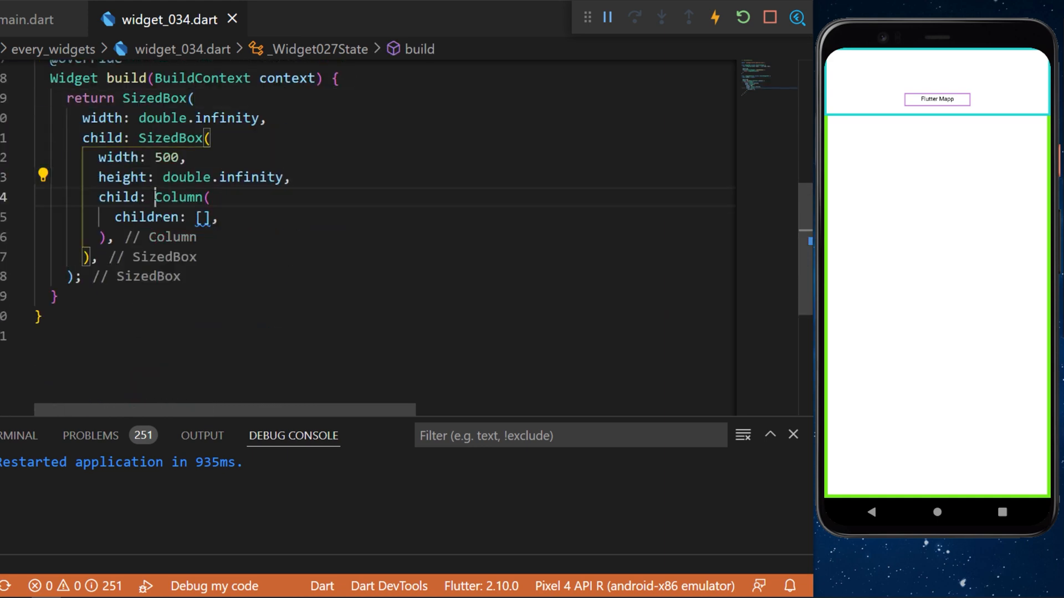
pyautogui.write('OutlinedButton(),')
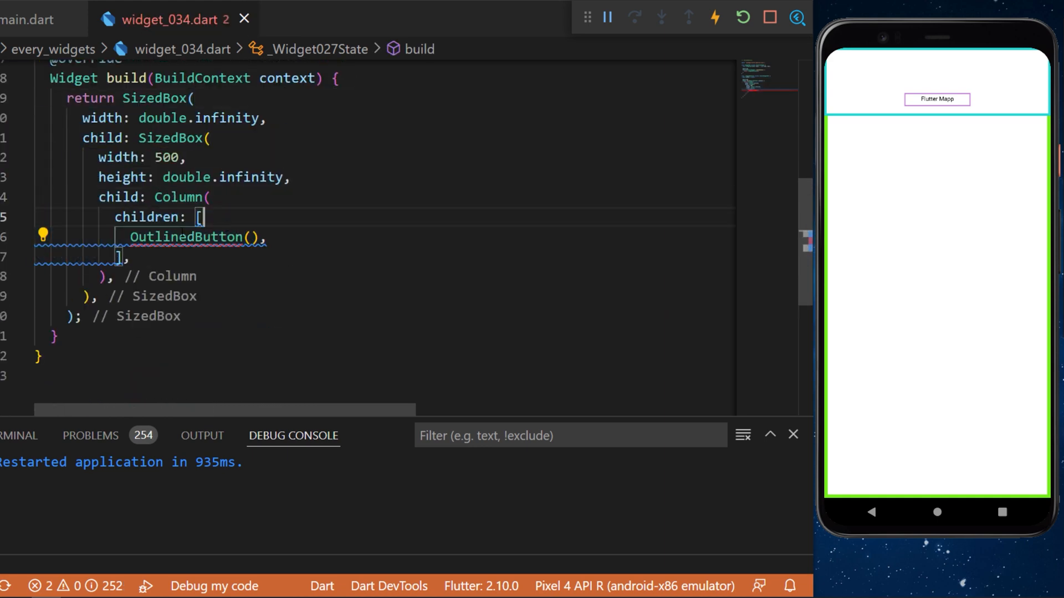
pyautogui.write("child: const Text('Click'),")
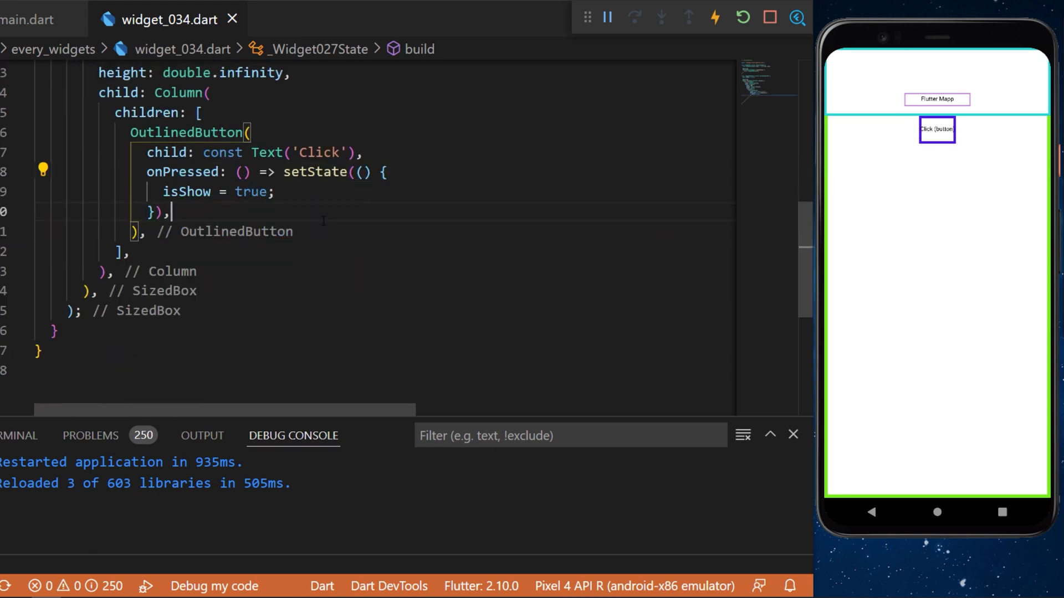
# Add an 'if (isShow)' orange Card containing 'This is a card' text and a Close button.
pyautogui.write('if (isShow)')
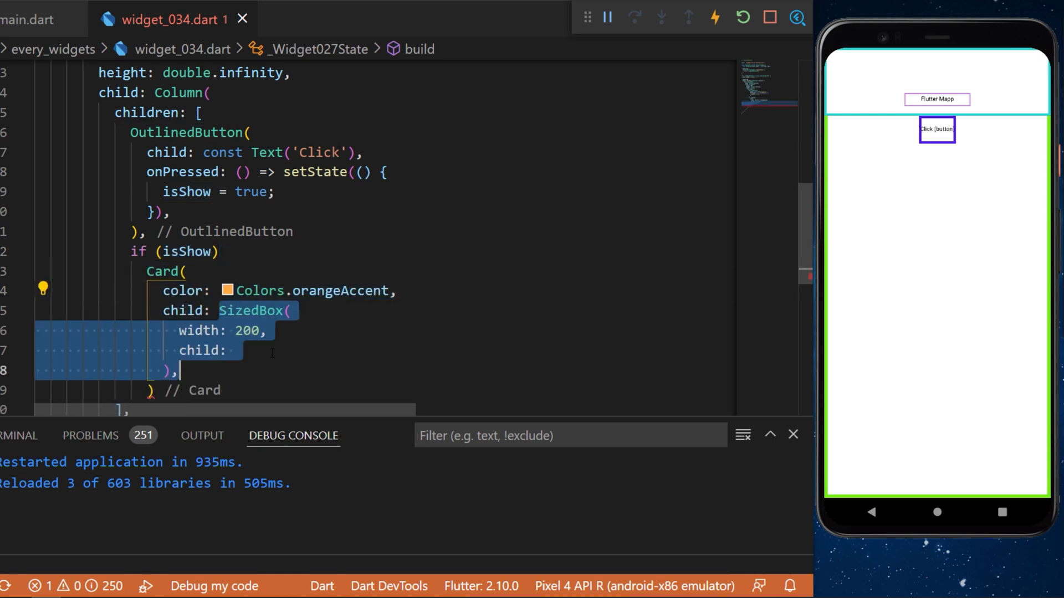
pyautogui.scroll(-3)
pyautogui.write(' Column(')
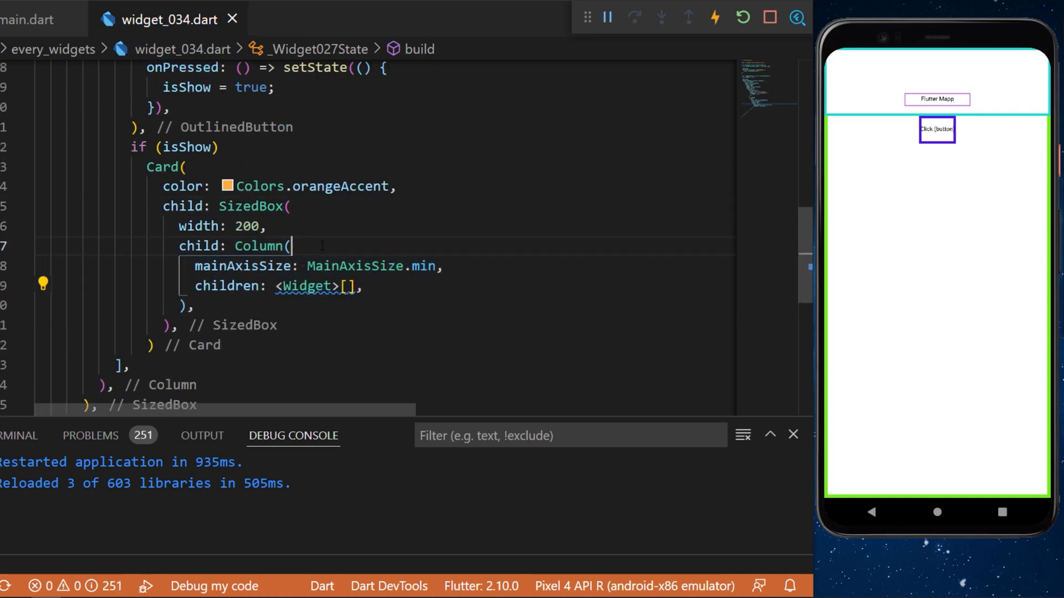
pyautogui.write("const Text('This is a card'),")
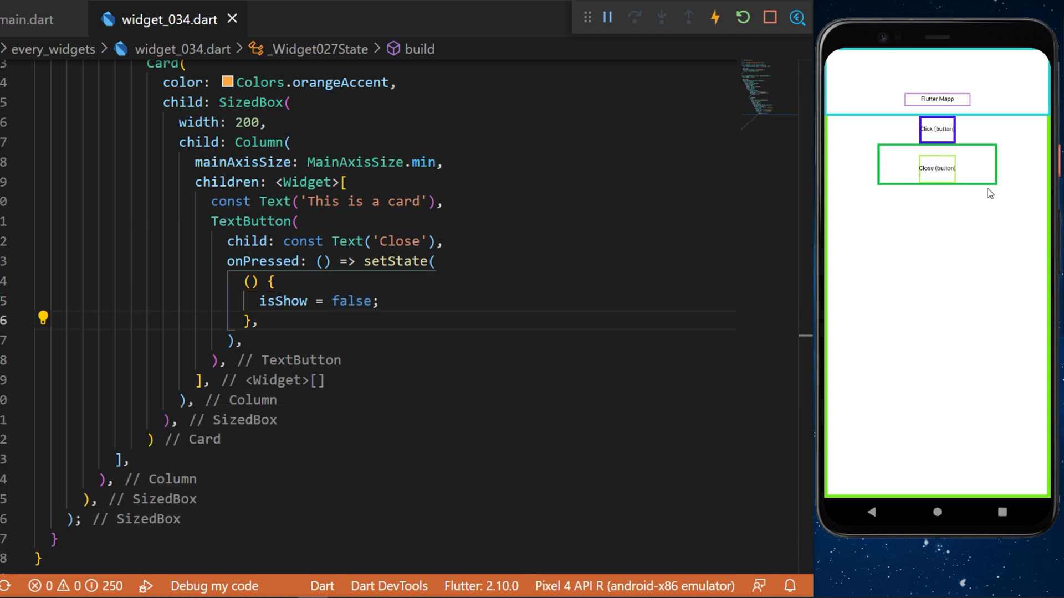
pyautogui.moveTo(970, 161)
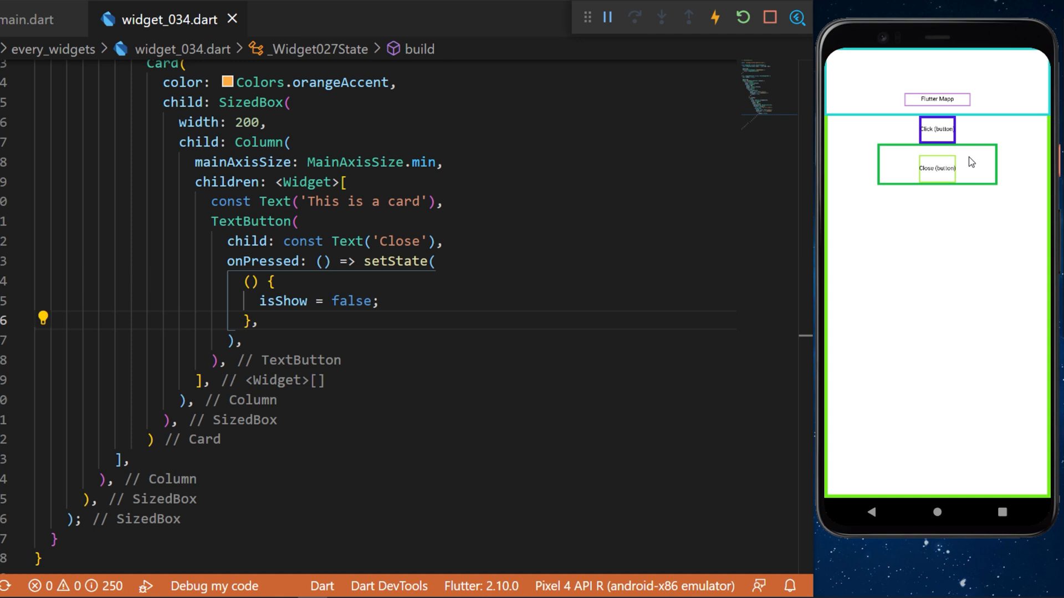
pyautogui.scroll(3)
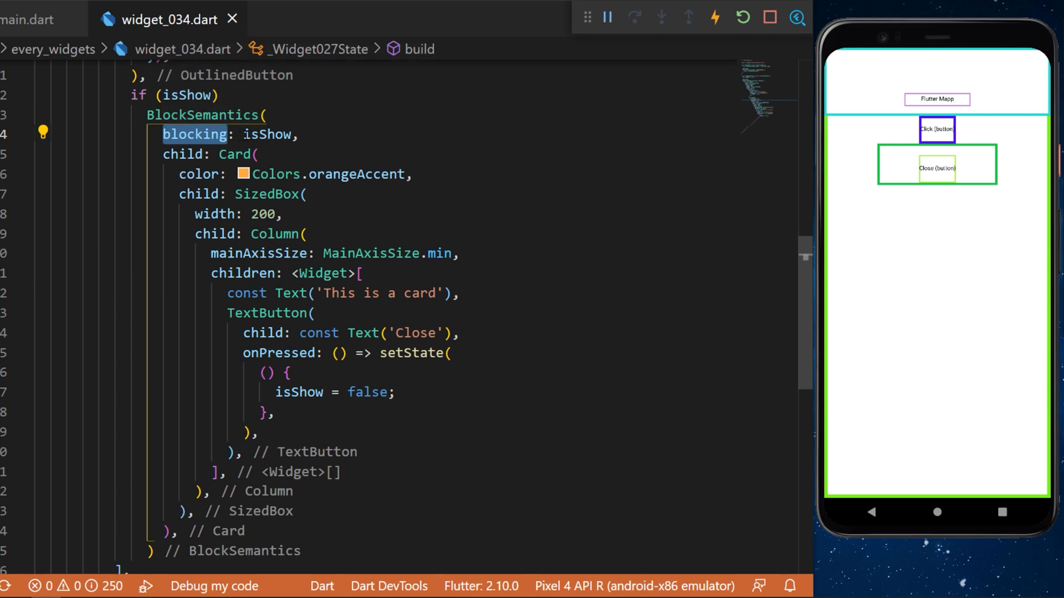
# Wrap the Card in BlockSemantics with blocking set to isShow.
pyautogui.doubleClick(266, 134)
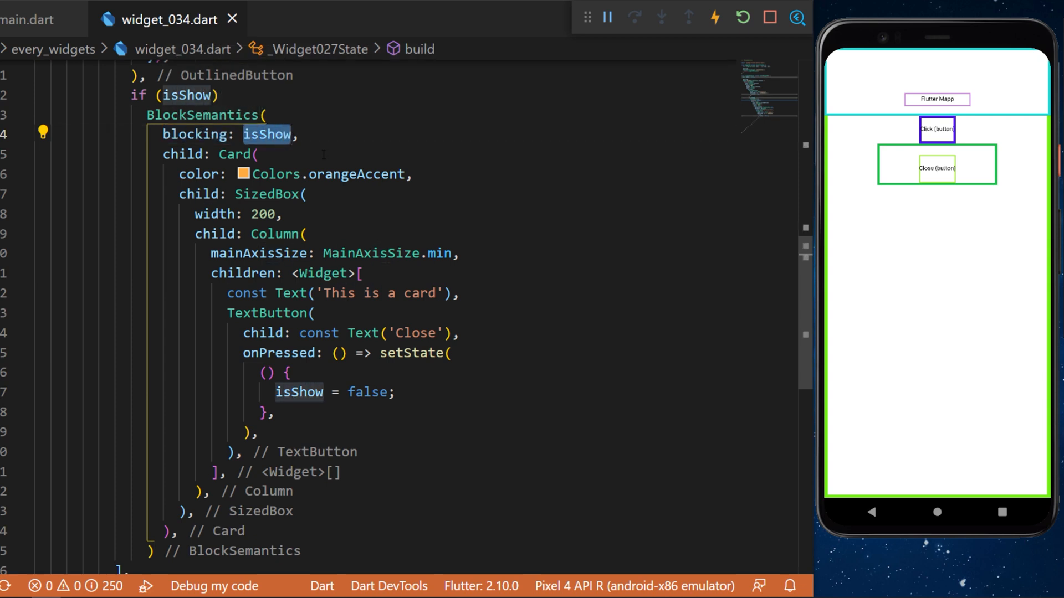
pyautogui.click(936, 129)
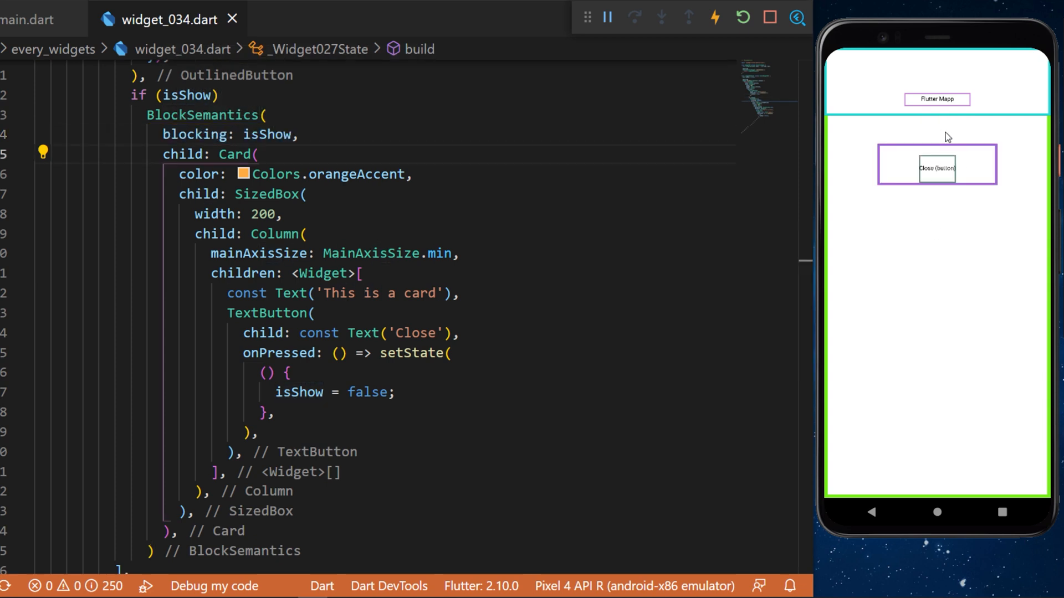
pyautogui.moveTo(880, 176)
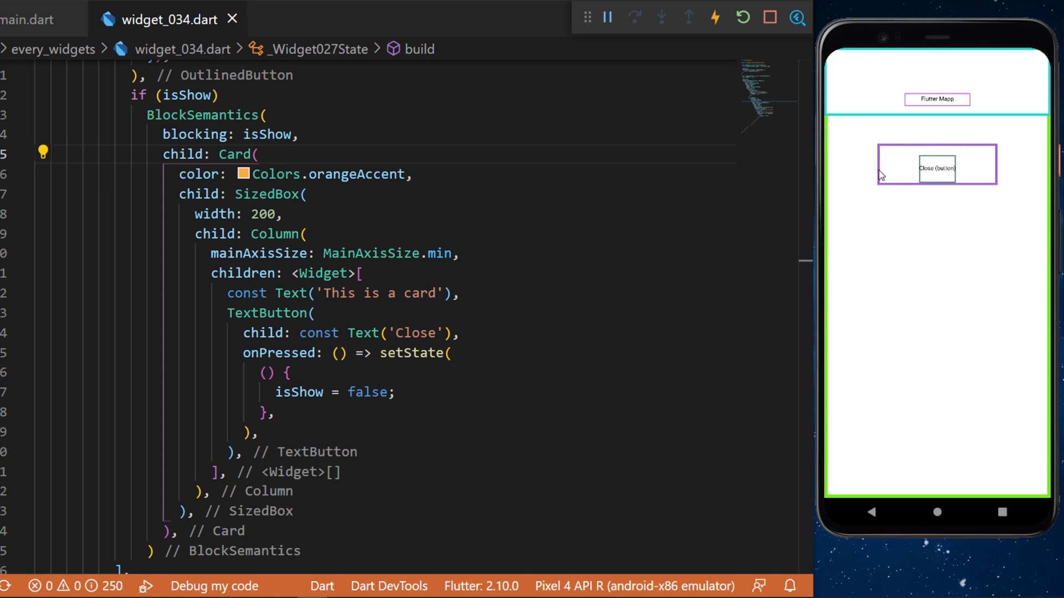
pyautogui.moveTo(883, 192)
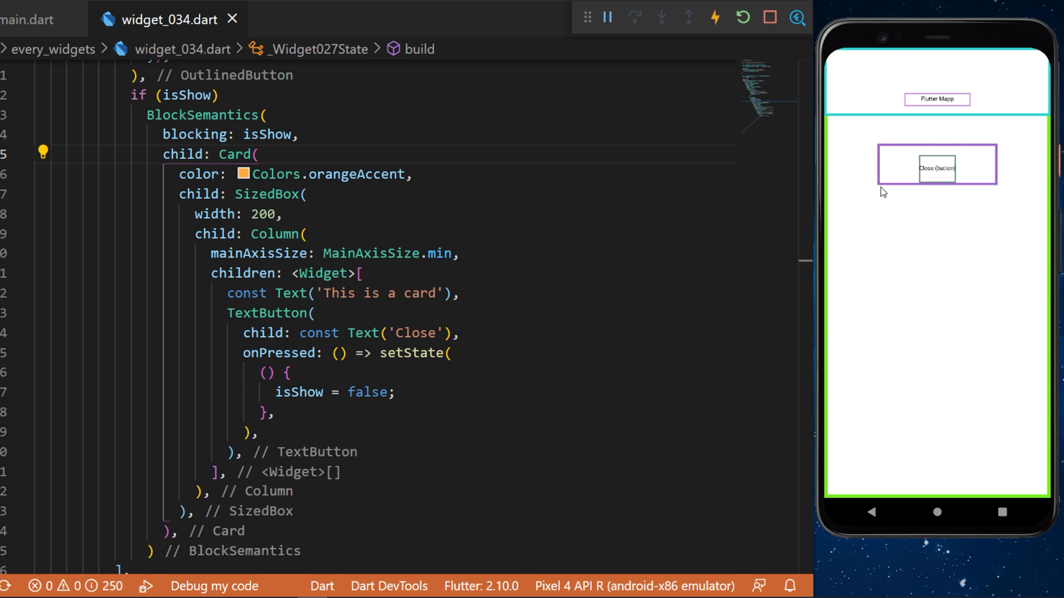
pyautogui.moveTo(937, 143)
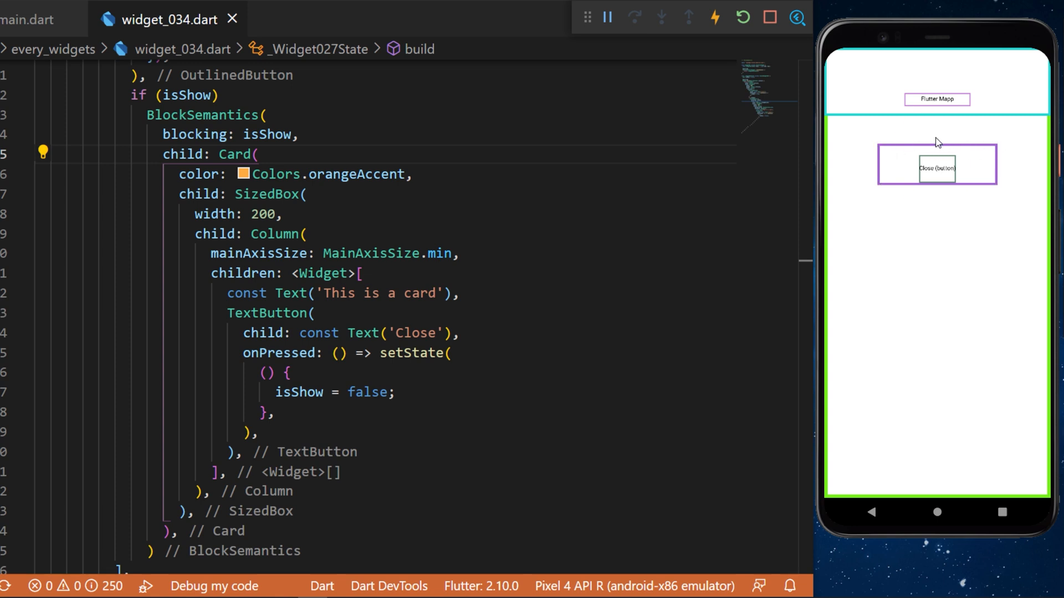
pyautogui.moveTo(942, 143)
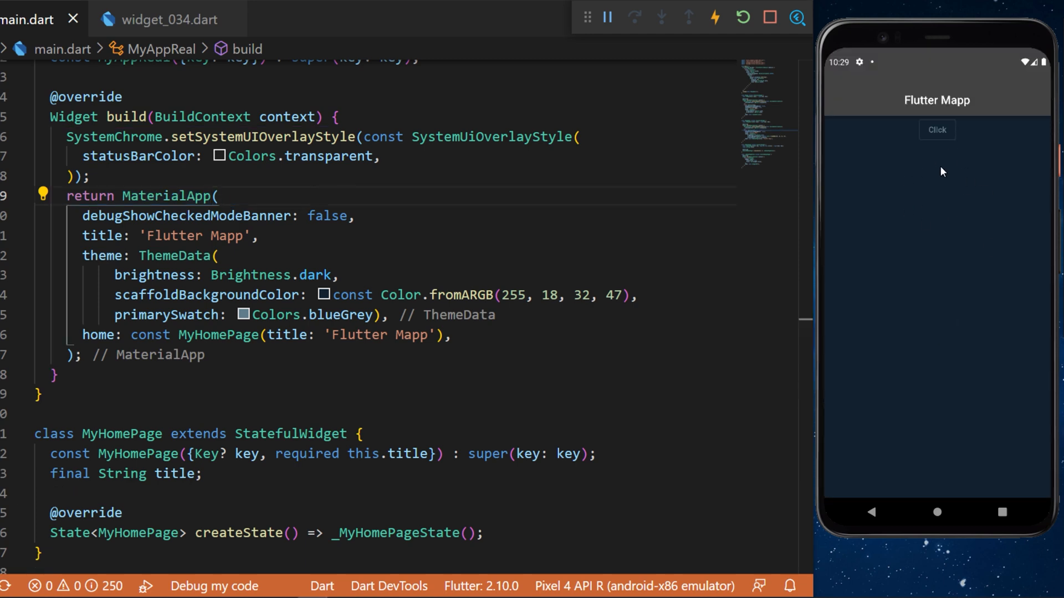
# Tap Click in the emulator to display the orange card with its Close button.
pyautogui.click(937, 130)
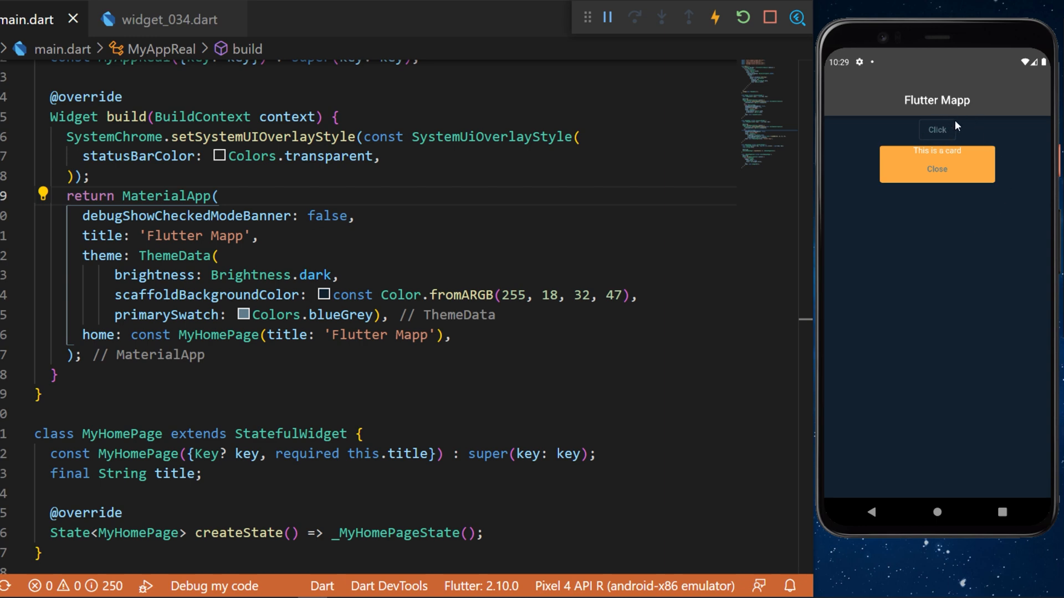
pyautogui.moveTo(936, 122)
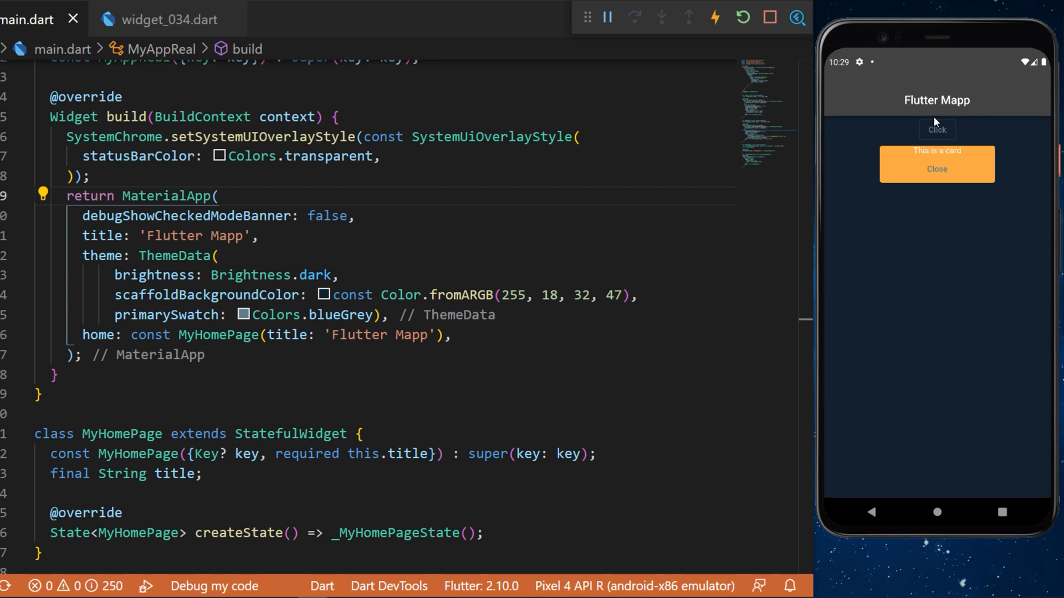
pyautogui.moveTo(984, 324)
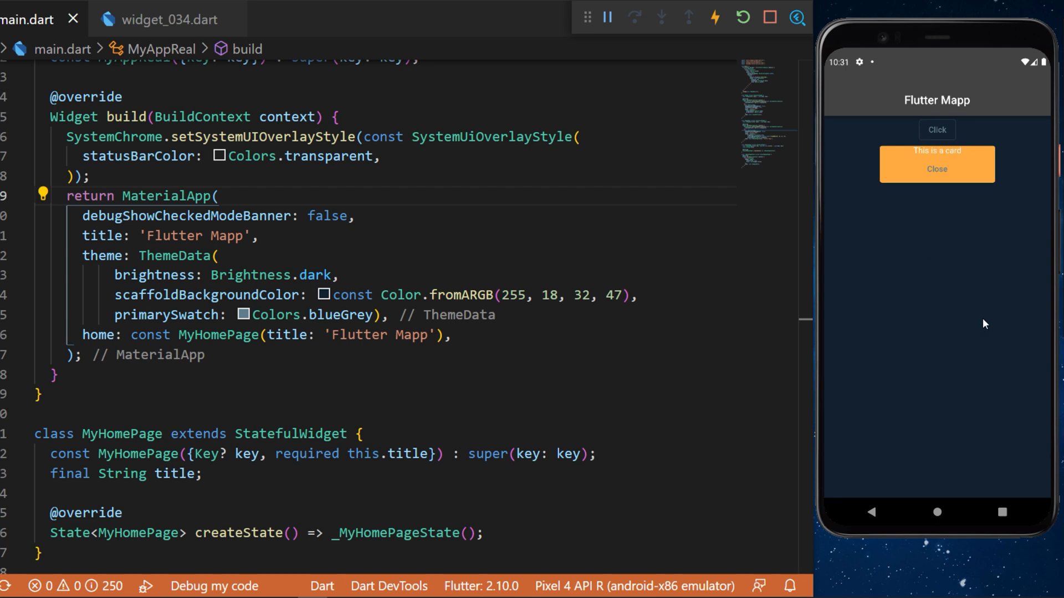
pyautogui.moveTo(943, 142)
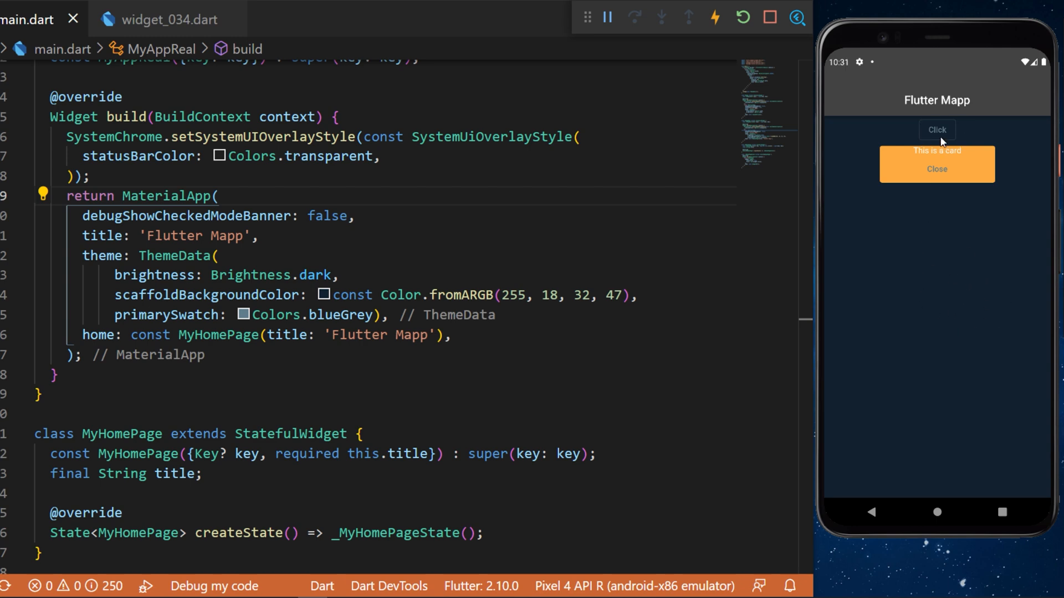
pyautogui.moveTo(962, 276)
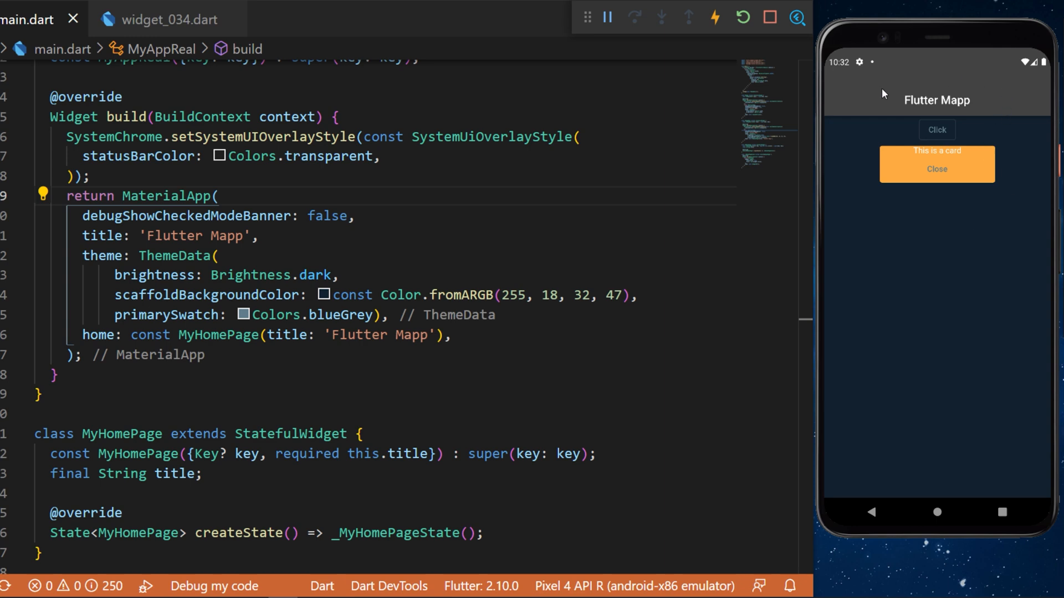
pyautogui.moveTo(851, 90)
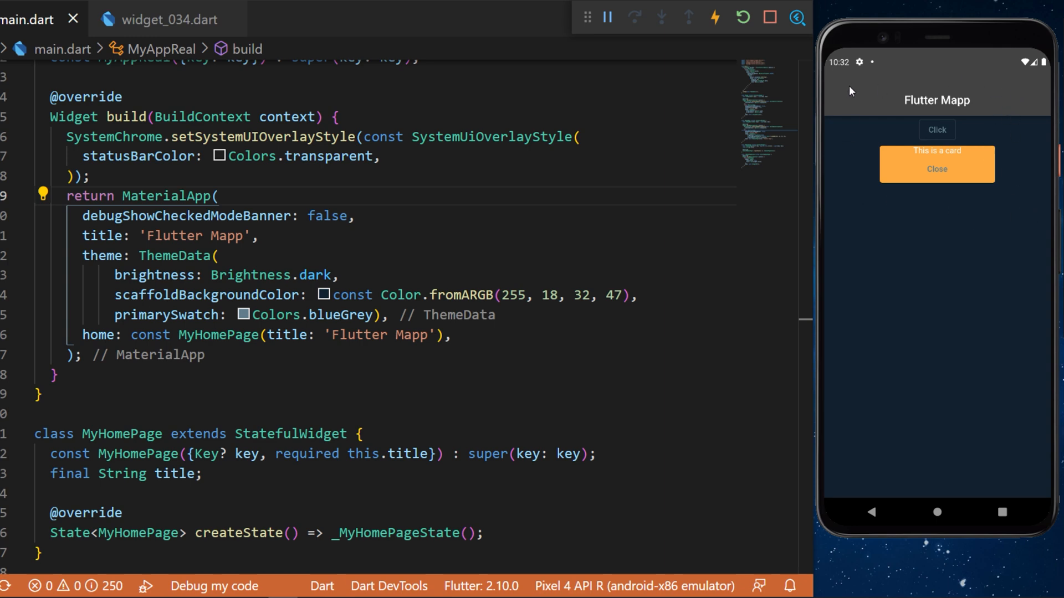